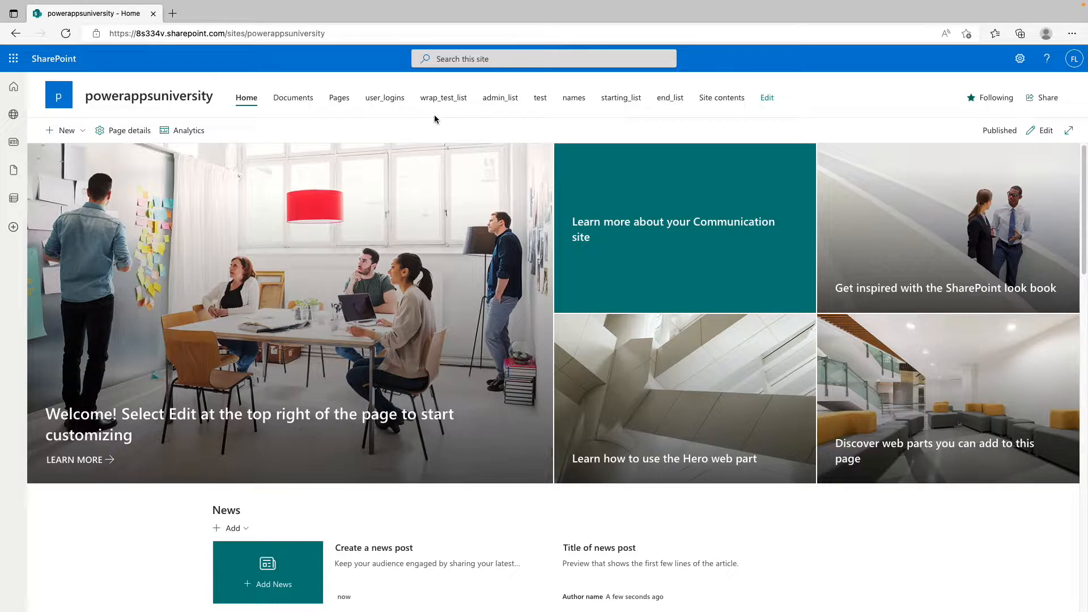
{"action": "mouse_move", "coordinate": [259, 64]}
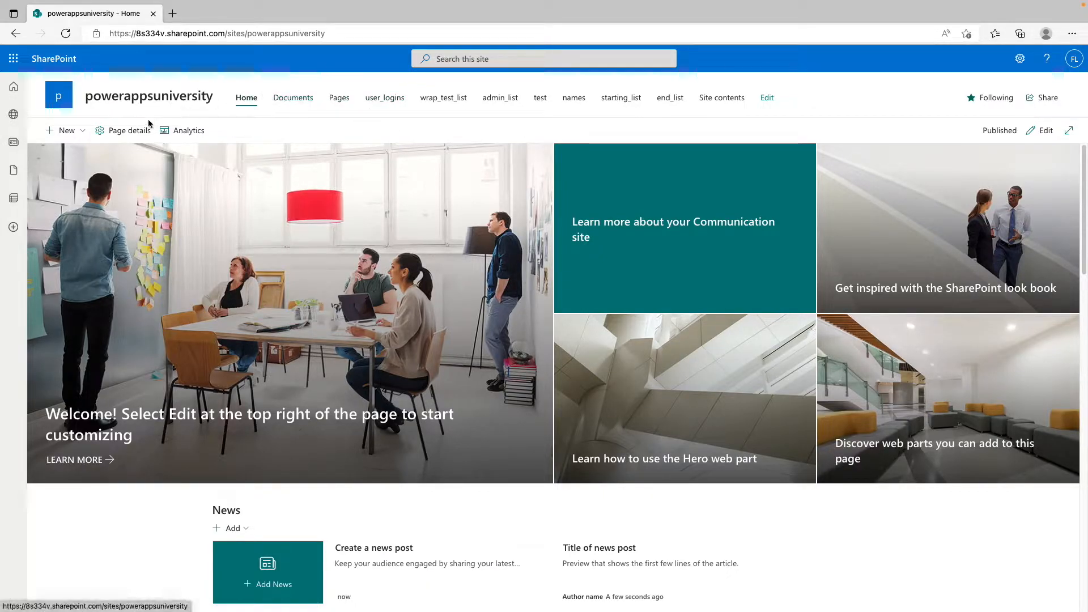
Start creating a new list from an Excel file via New > List on the site home page
{"action": "left_click", "coordinate": [66, 130]}
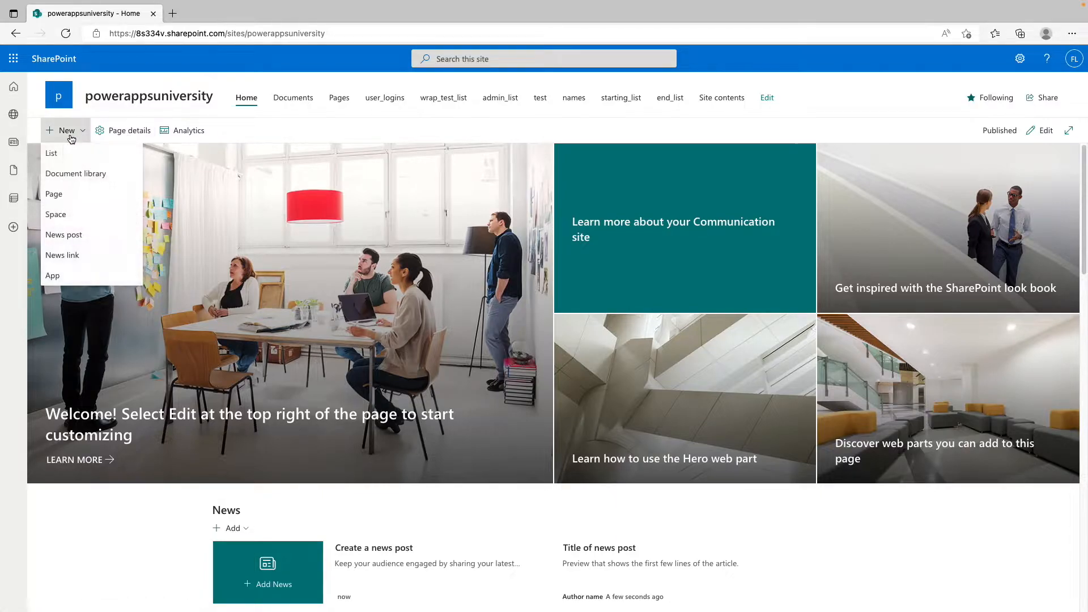
{"action": "left_click", "coordinate": [51, 153]}
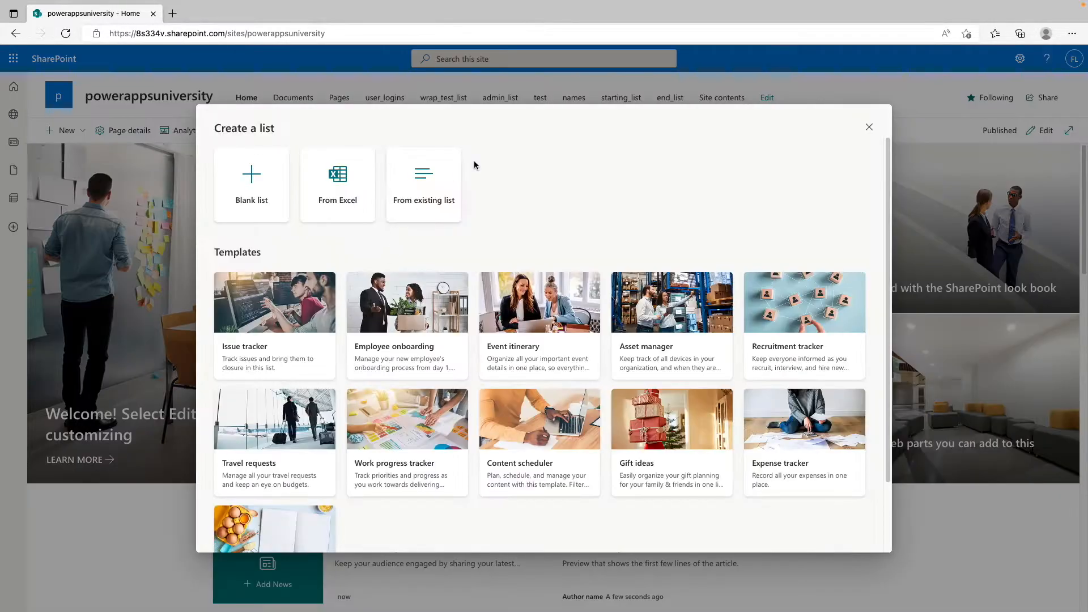
{"action": "left_click", "coordinate": [338, 184]}
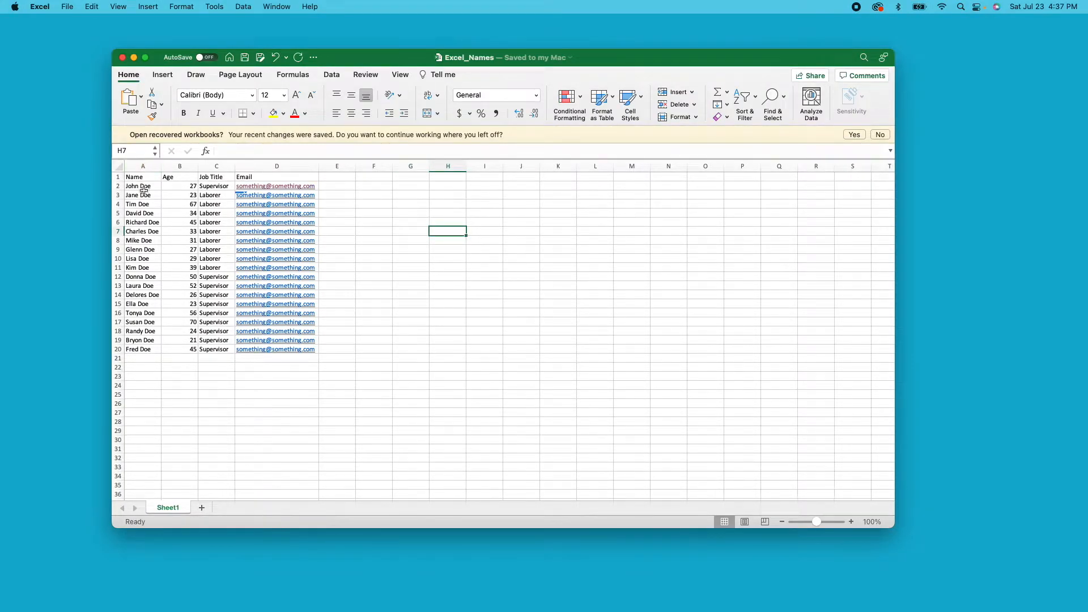
{"action": "mouse_move", "coordinate": [202, 171]}
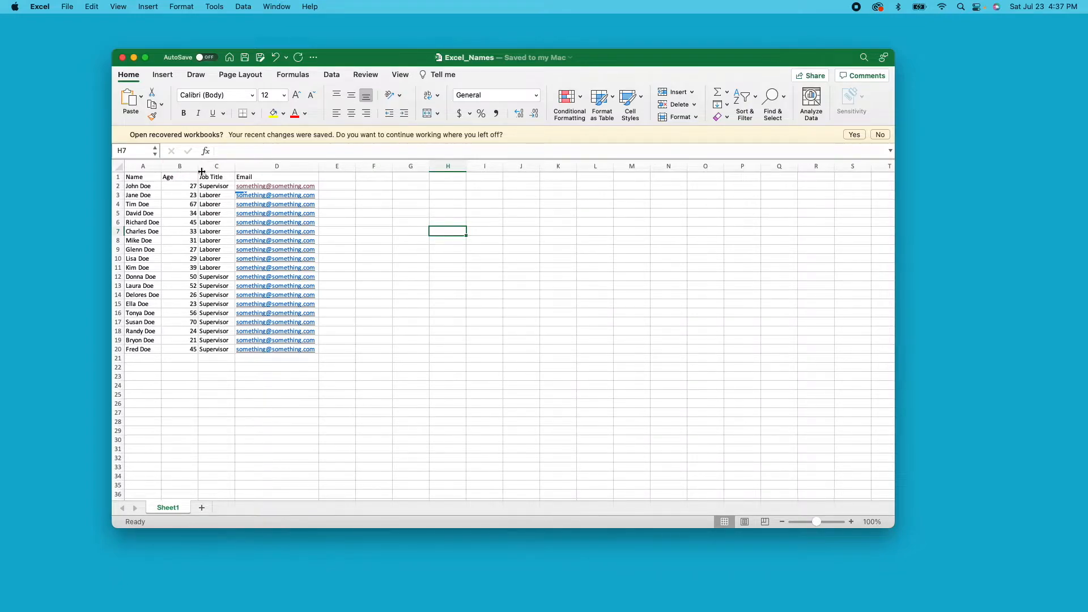
Convert the A1:D20 name, age, job title and email data into a table with headers
{"action": "left_click", "coordinate": [558, 277]}
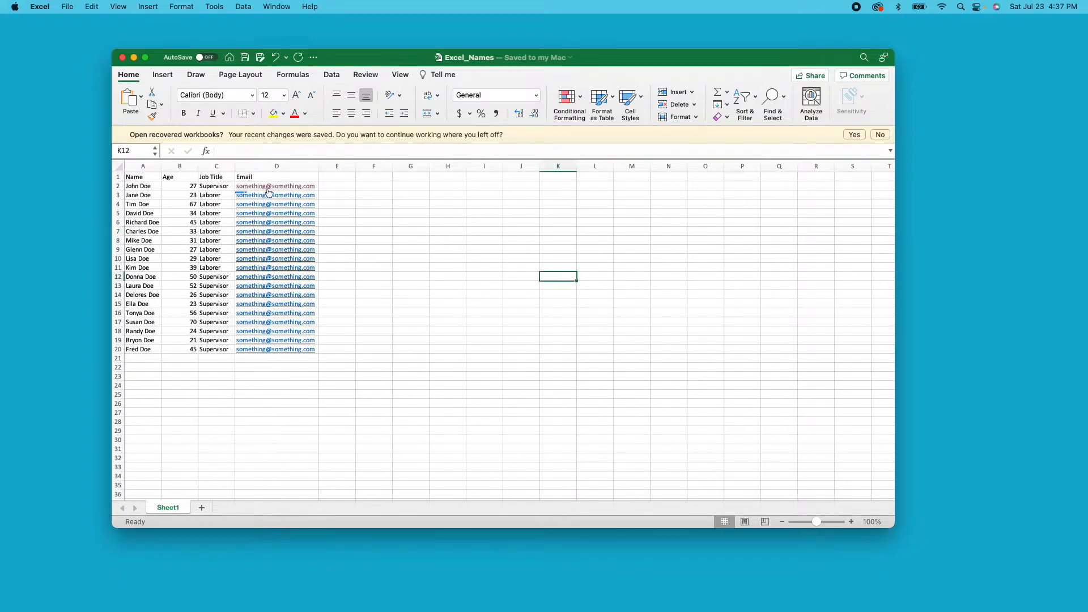
{"action": "left_click", "coordinate": [336, 175]}
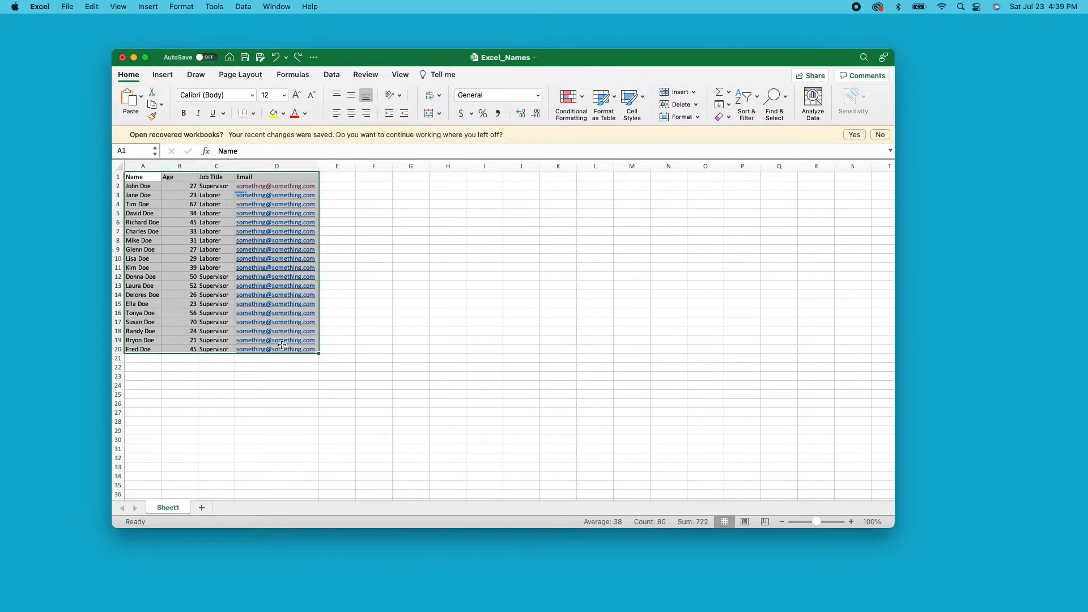
{"action": "left_click", "coordinate": [162, 75]}
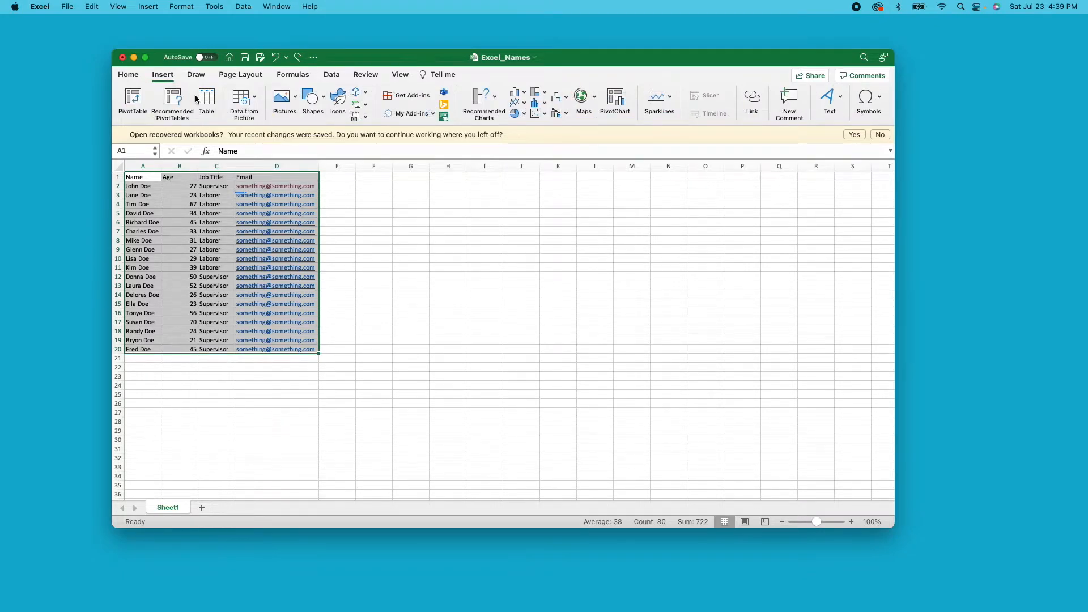
{"action": "left_click", "coordinate": [206, 101]}
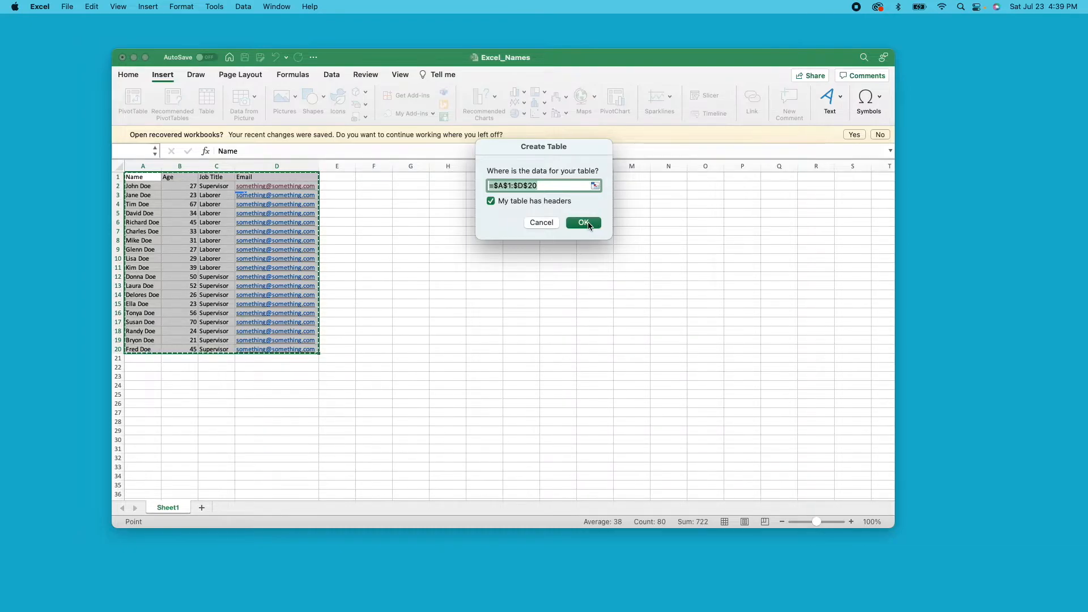
{"action": "left_click", "coordinate": [582, 222]}
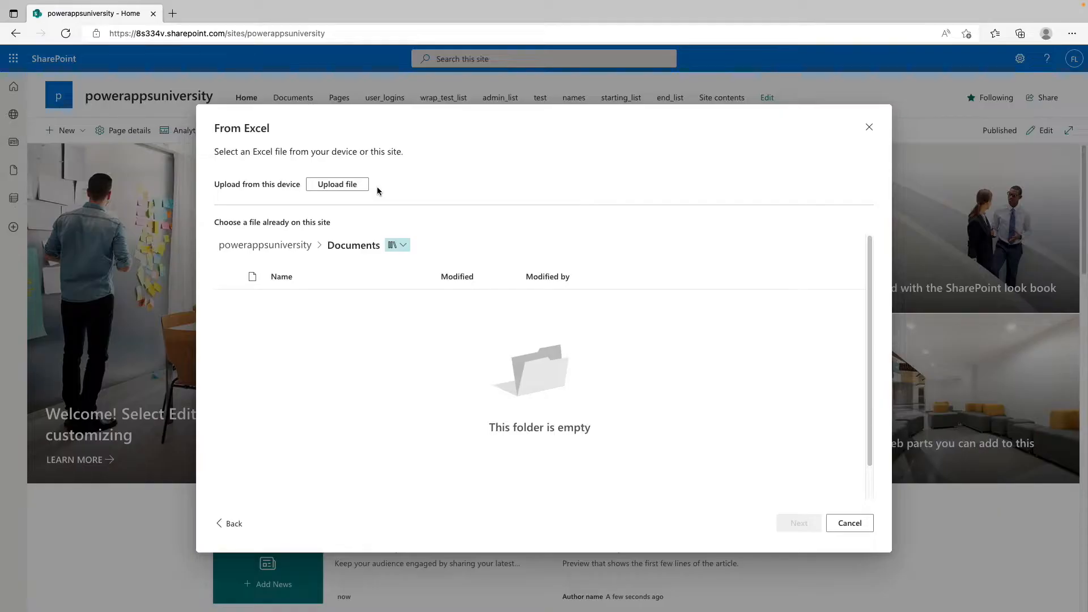
{"action": "mouse_move", "coordinate": [338, 184]}
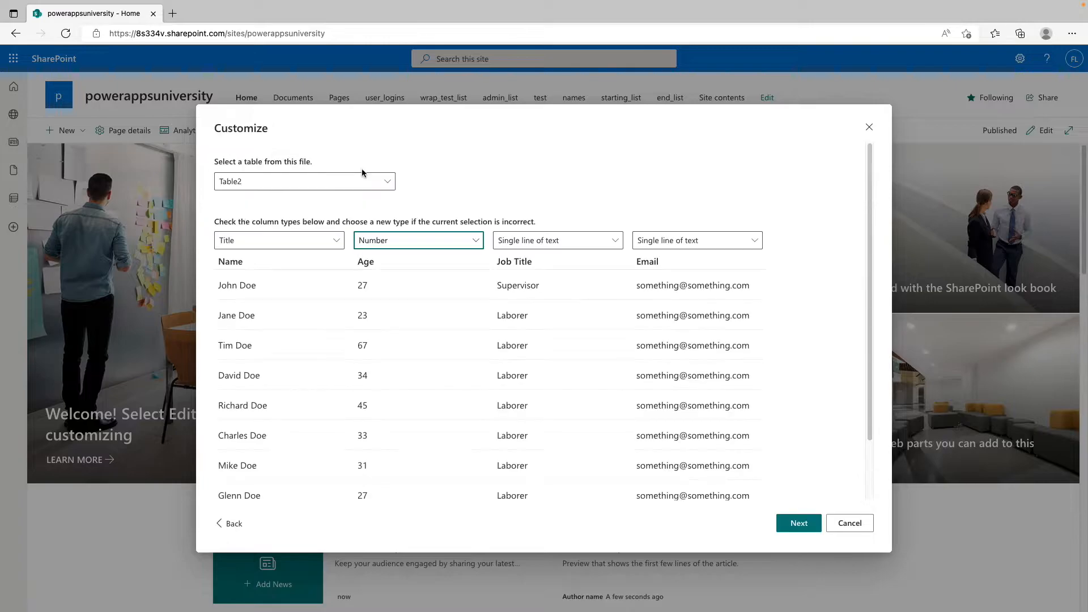
Upload the workbook, keep Table2, make the Age column Single line of text and continue
{"action": "left_click", "coordinate": [304, 182]}
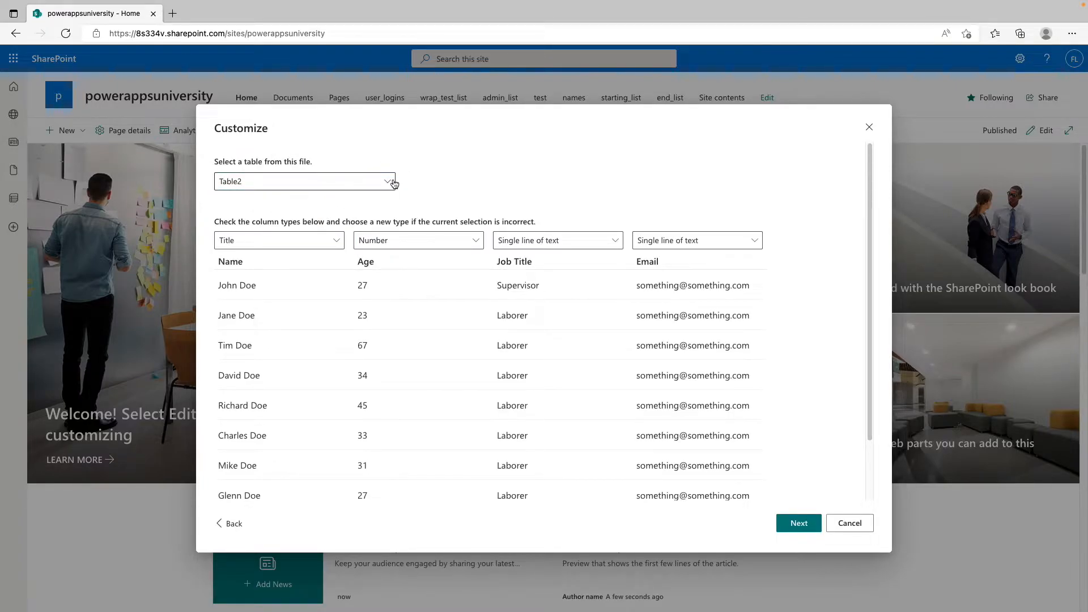
{"action": "mouse_move", "coordinate": [461, 259]}
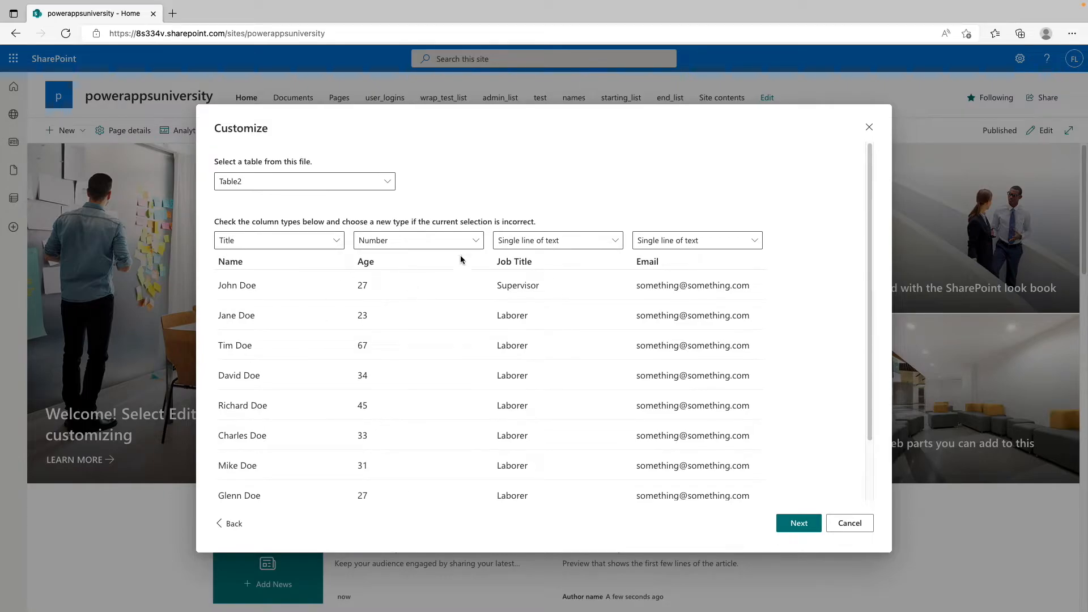
{"action": "mouse_move", "coordinate": [520, 240]}
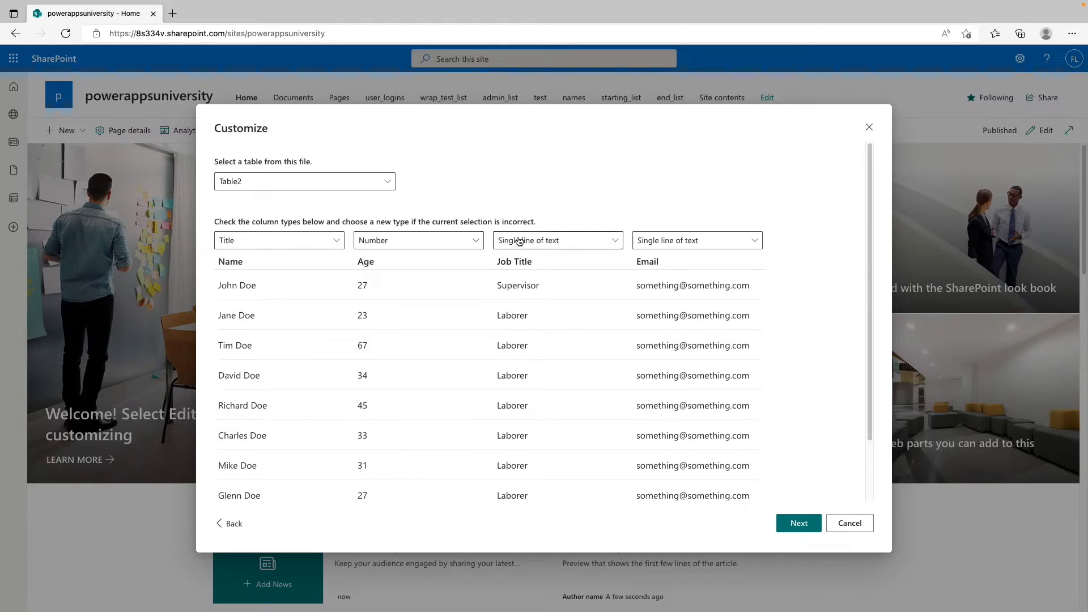
{"action": "left_click", "coordinate": [418, 241]}
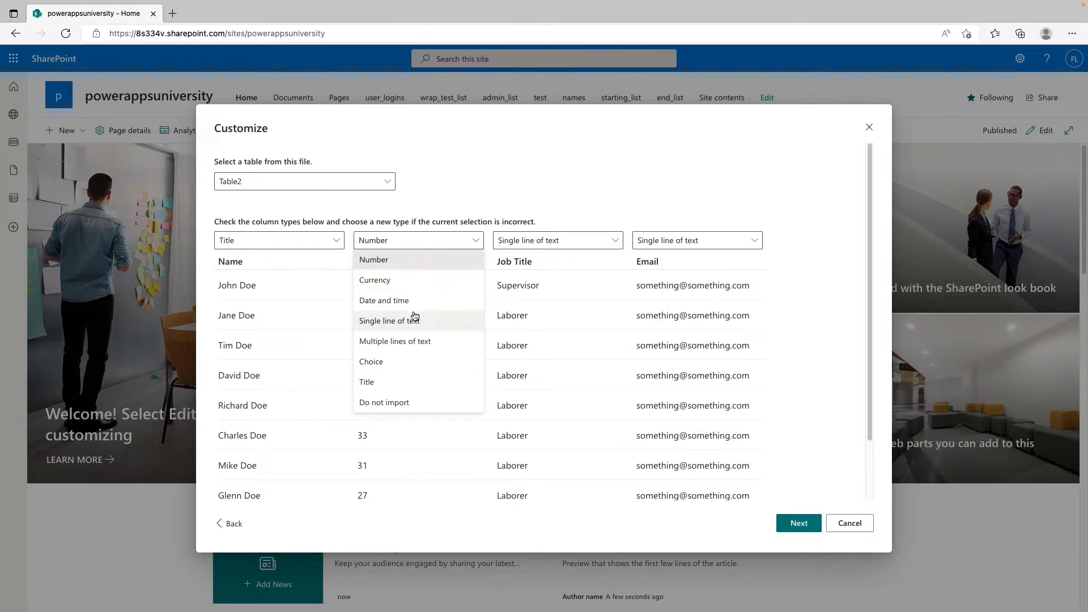
{"action": "left_click", "coordinate": [390, 321]}
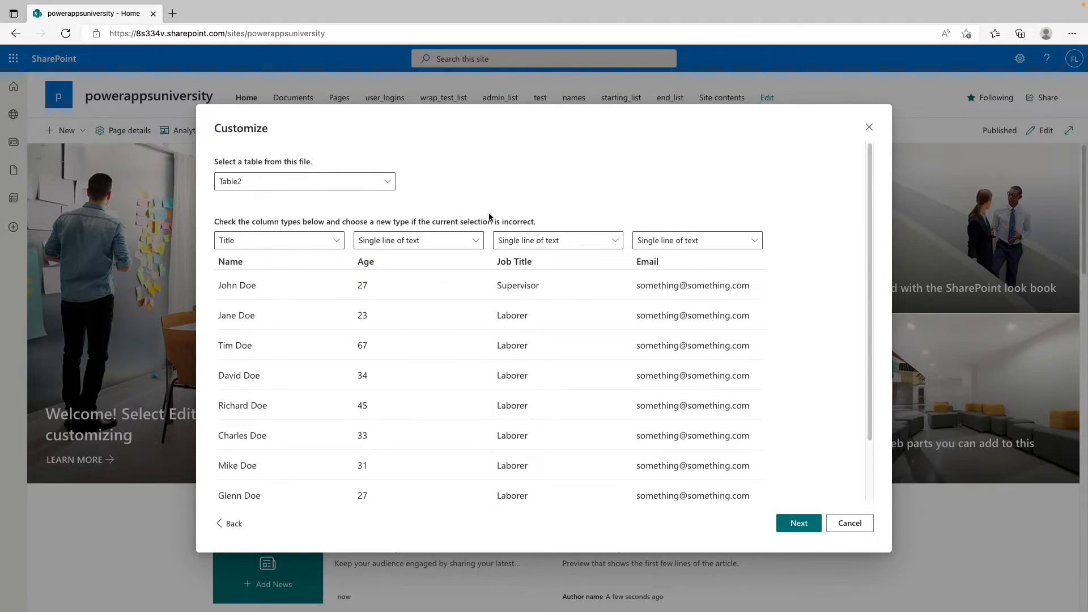
{"action": "mouse_move", "coordinate": [785, 507]}
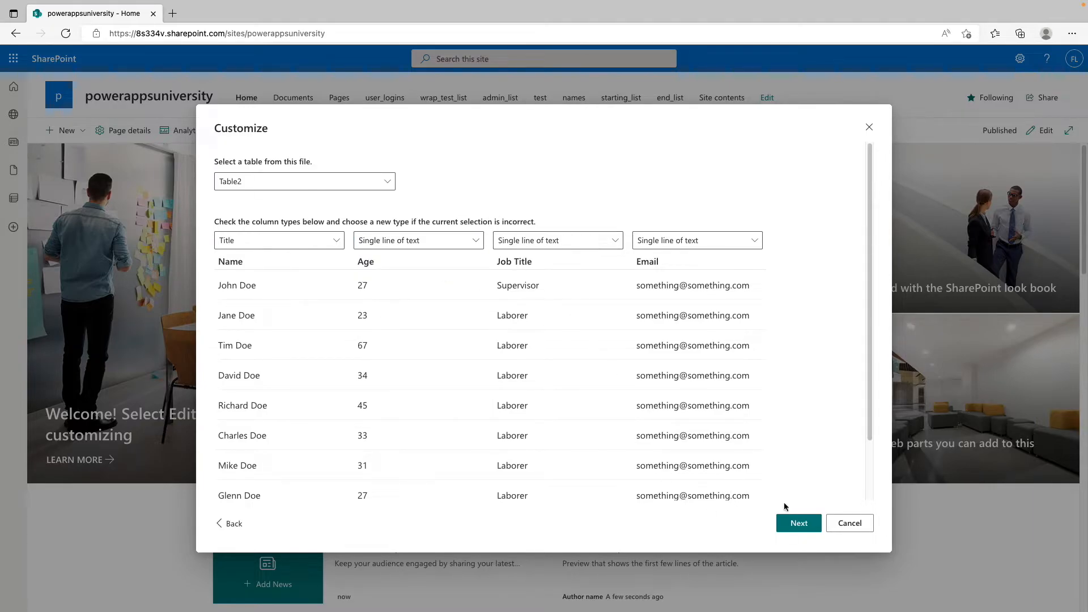
{"action": "left_click", "coordinate": [798, 523]}
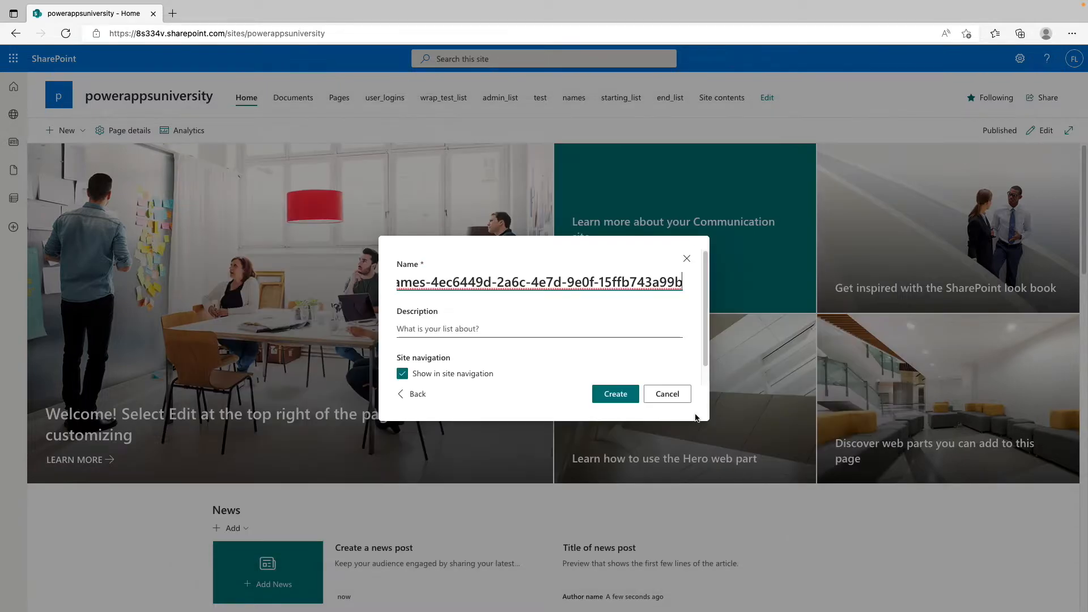
Name the new list 'excel to sp' and create it
{"action": "type", "text": "Excel_"}
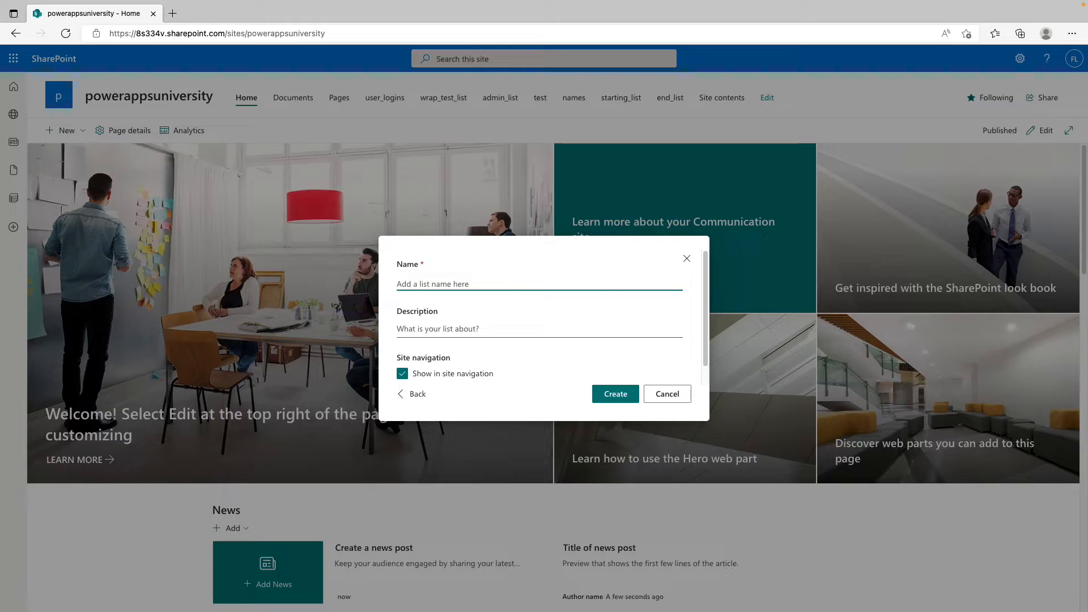
{"action": "left_click", "coordinate": [615, 394]}
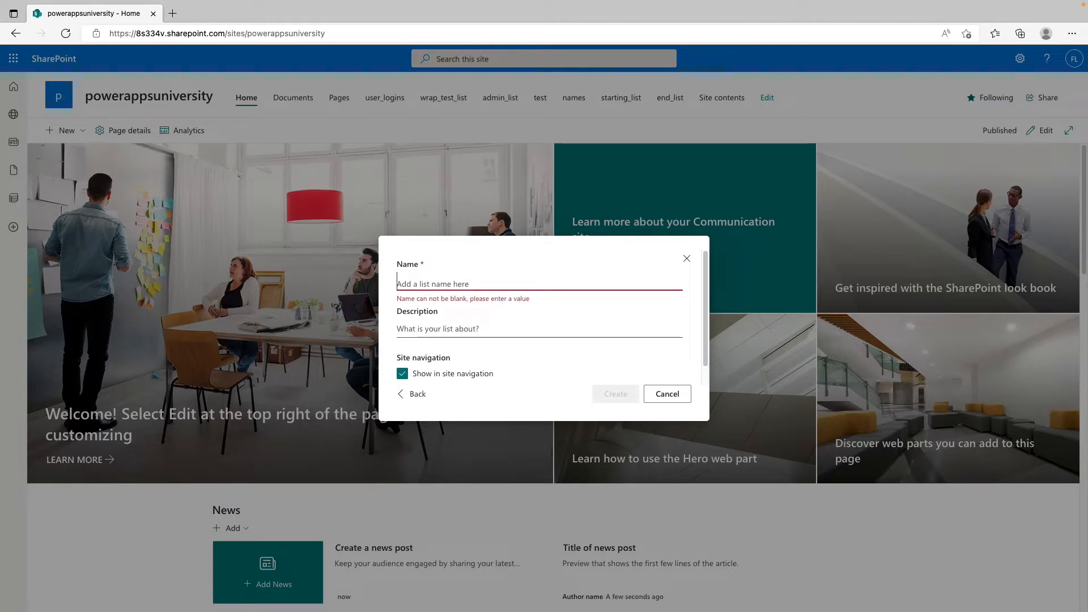
{"action": "type", "text": "excel to"}
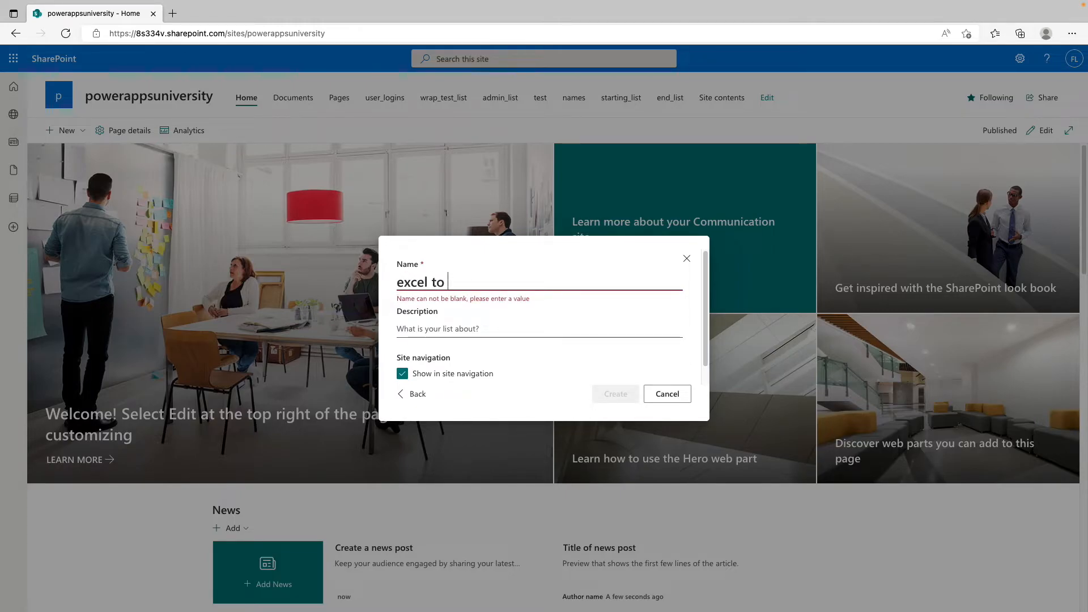
{"action": "type", "text": "sp"}
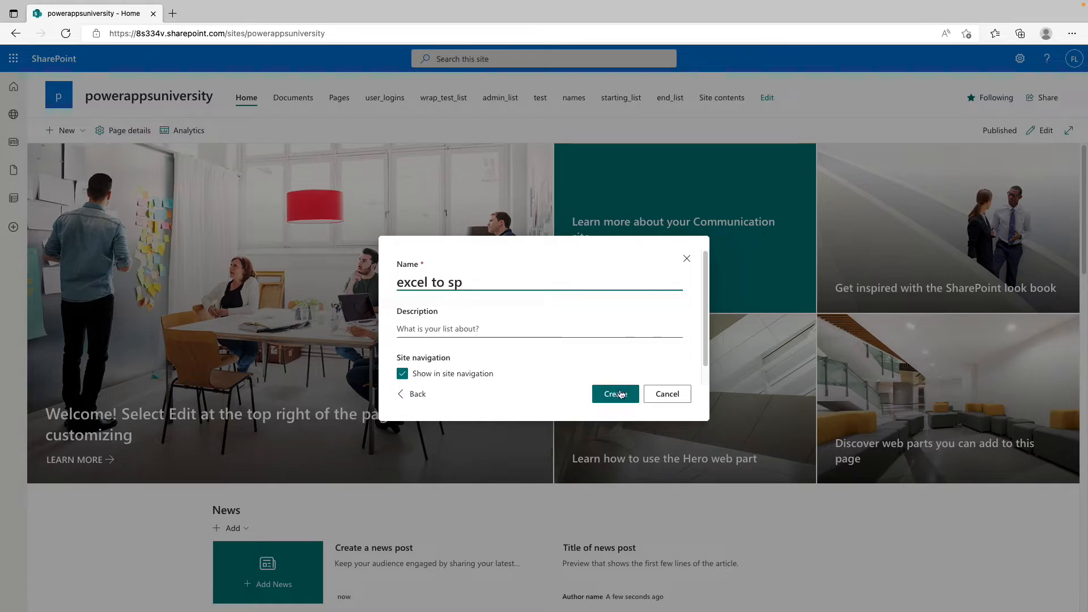
{"action": "left_click", "coordinate": [614, 393]}
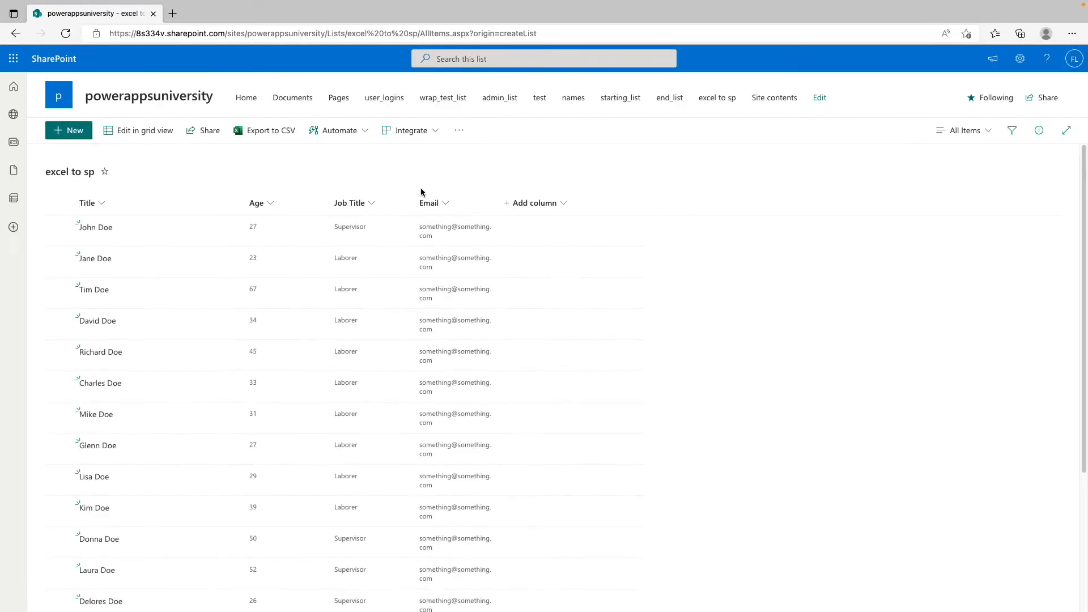
{"action": "mouse_move", "coordinate": [555, 354]}
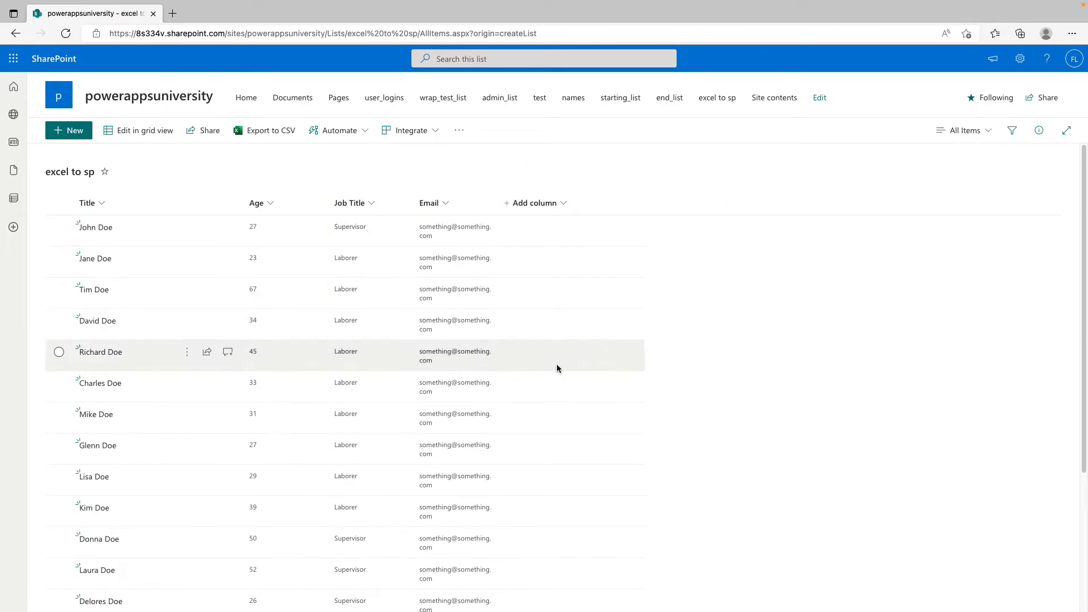
{"action": "mouse_move", "coordinate": [149, 214]}
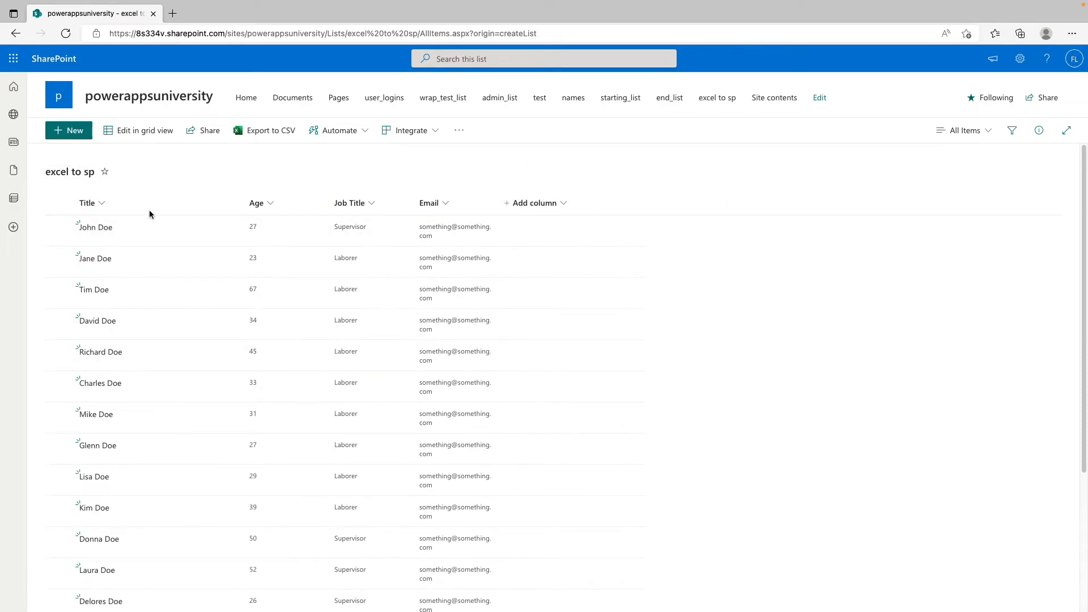
{"action": "scroll", "scroll_direction": "down", "scroll_amount": 3}
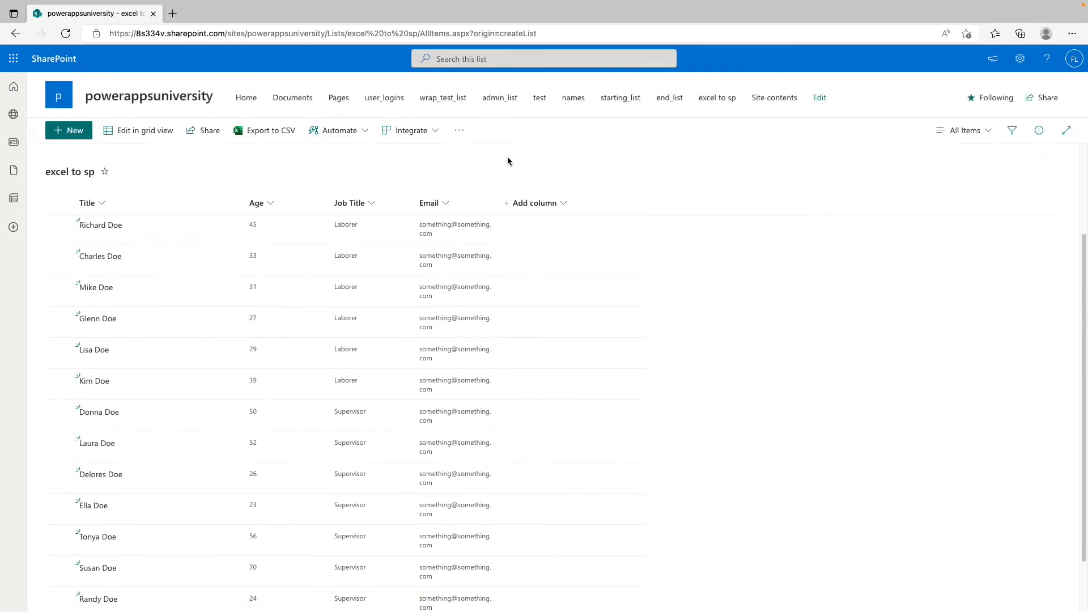
{"action": "mouse_move", "coordinate": [372, 332]}
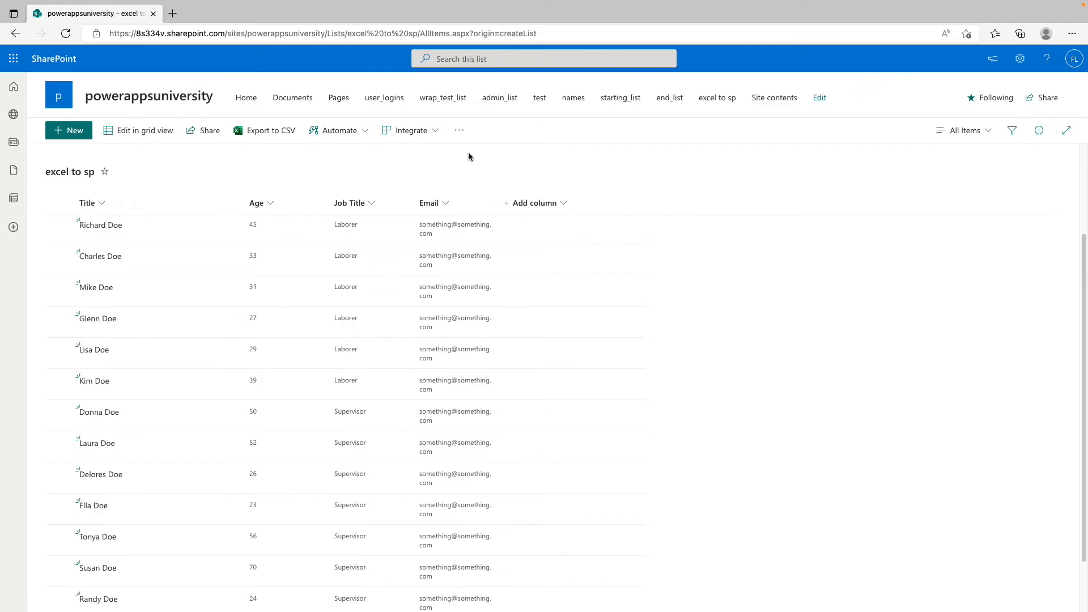
{"action": "scroll", "scroll_direction": "up", "scroll_amount": 3}
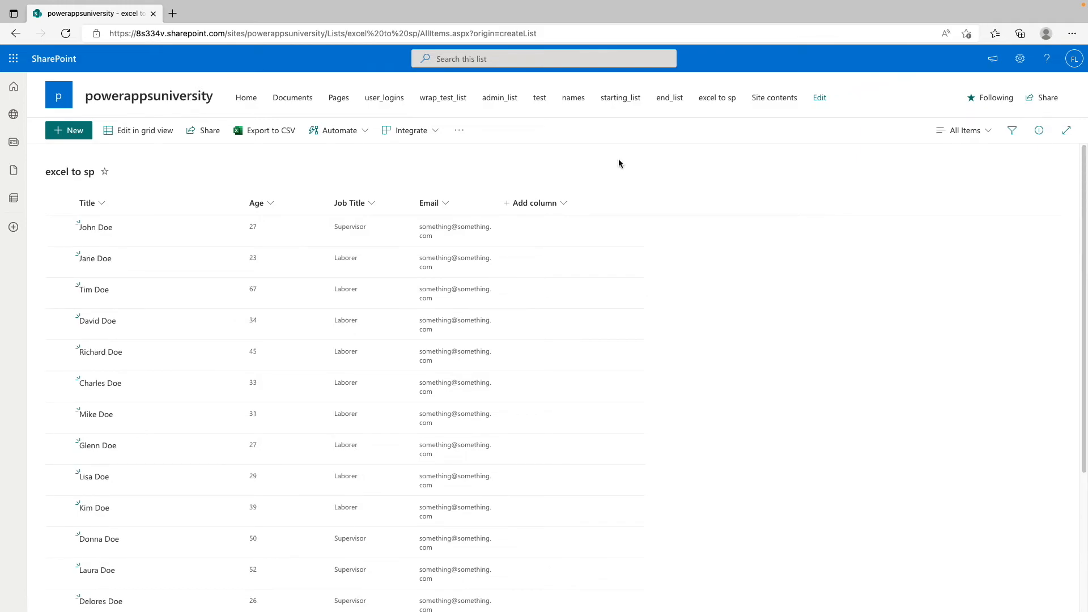